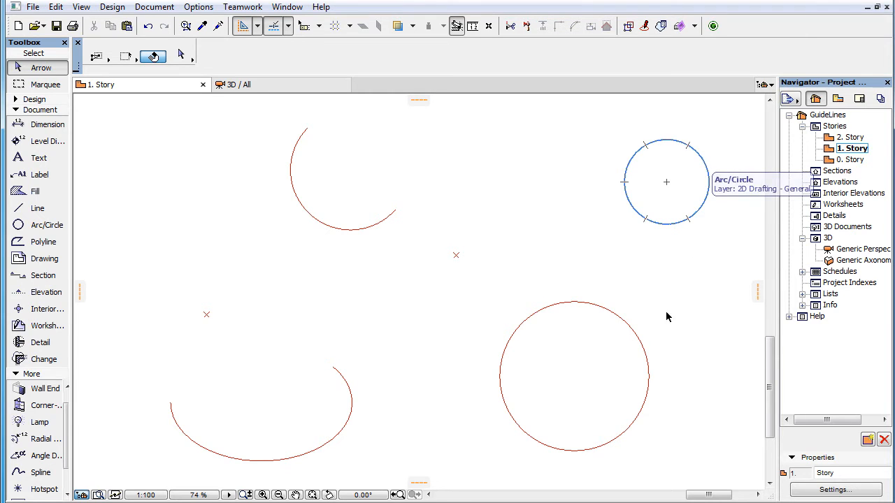
# Step: Hover over the two right-hand circles to draw a dashed tangent snap guide touching both
pyautogui.click(573, 377)
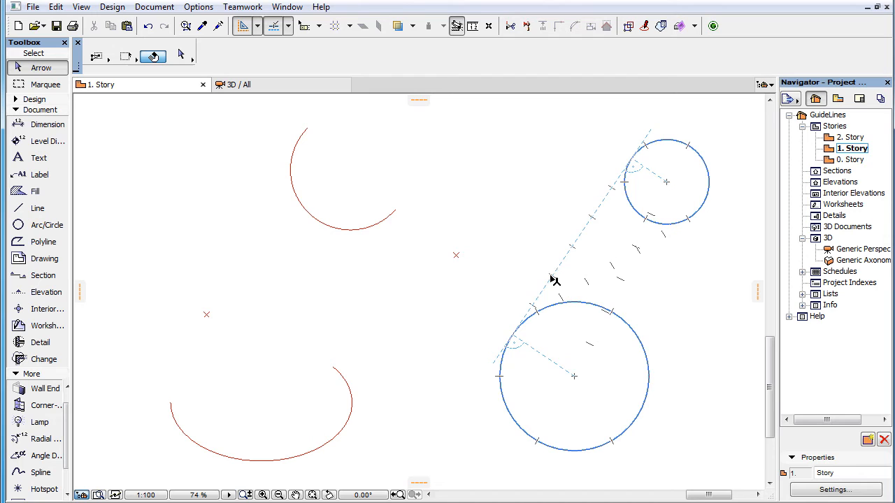
# Step: Link the two hotspot markers with a dashed snap guide showing division snap points
pyautogui.click(511, 260)
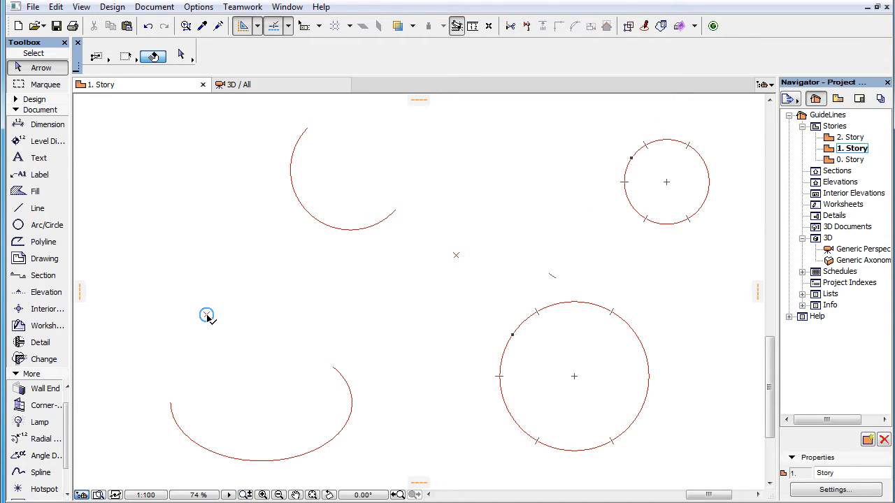
pyautogui.moveTo(206, 315); pyautogui.dragTo(455, 255)
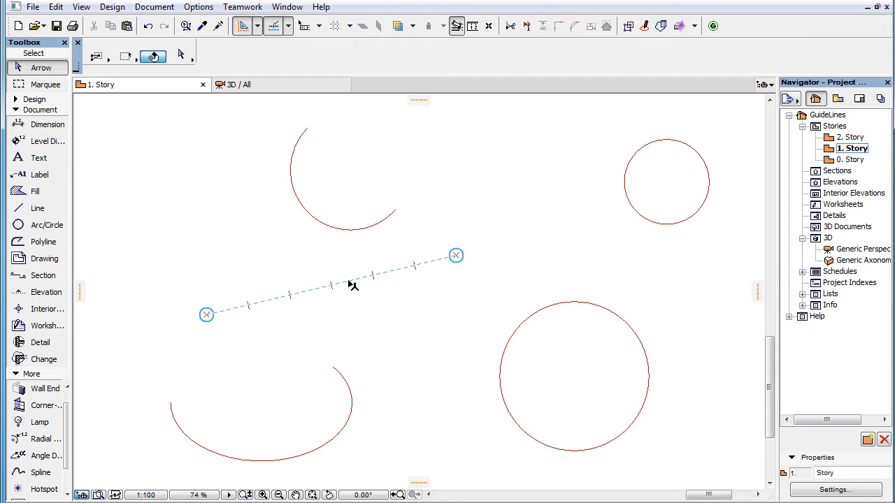
pyautogui.moveTo(363, 293)
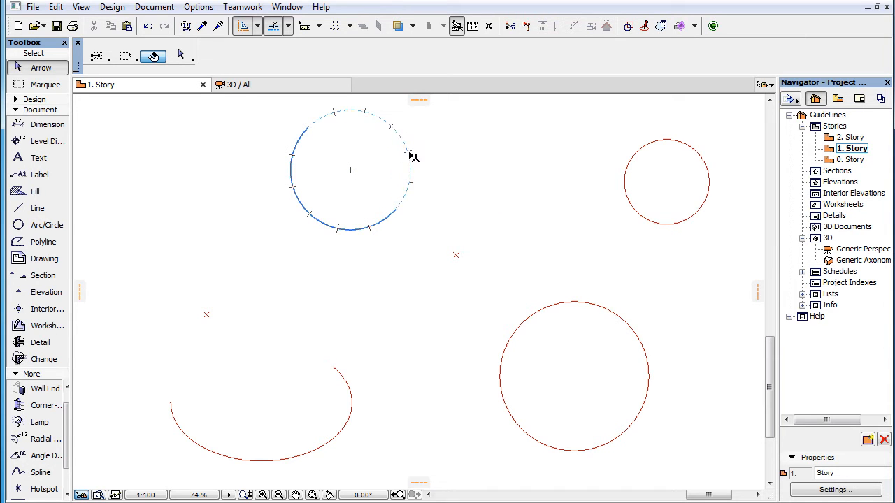
pyautogui.moveTo(414, 168)
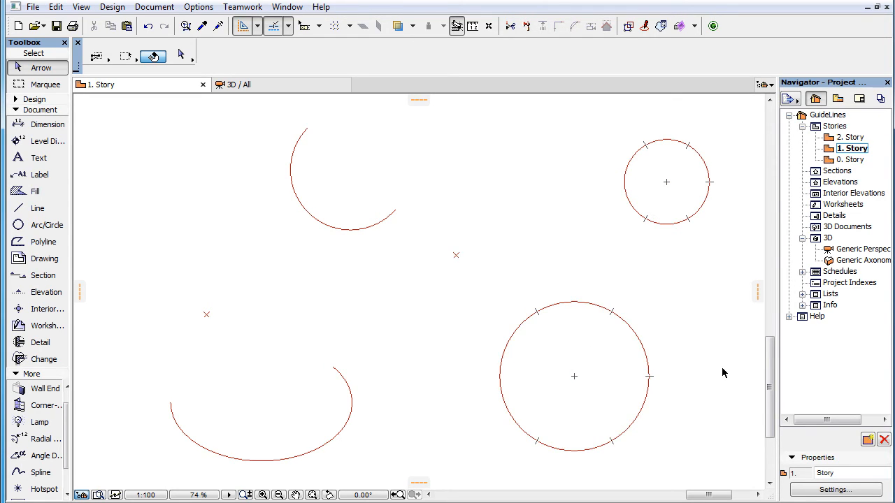
pyautogui.moveTo(731, 362)
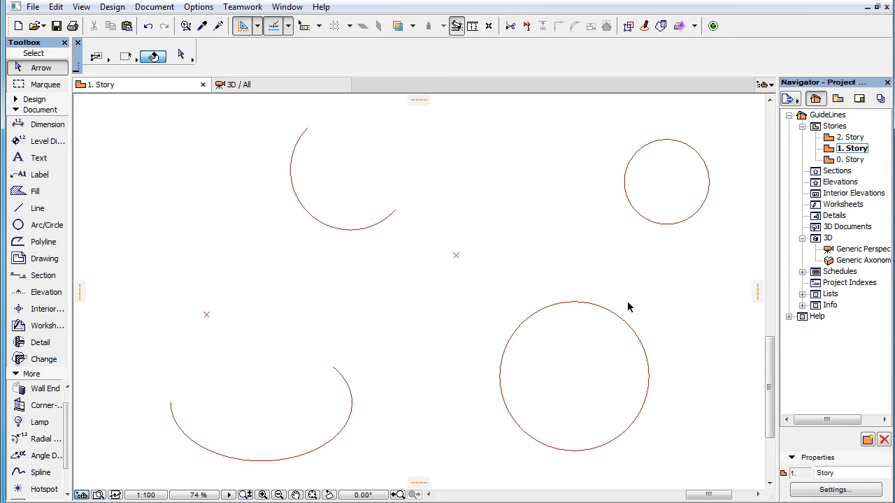
pyautogui.moveTo(456, 254)
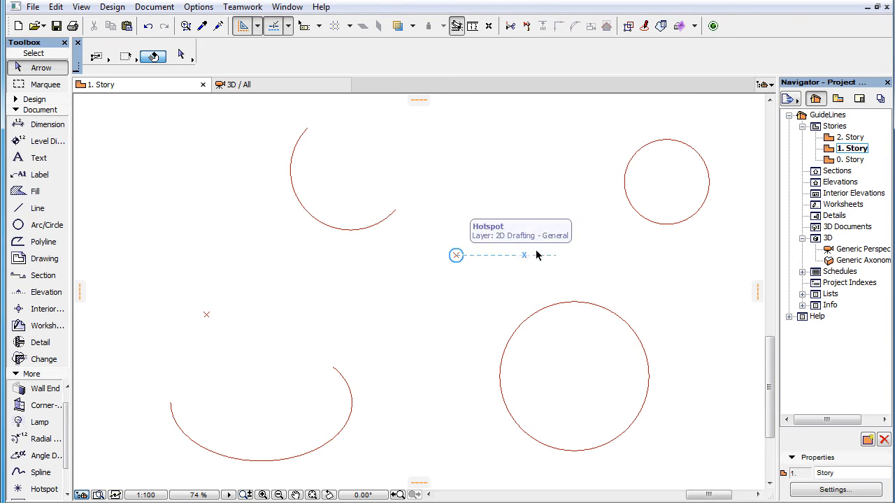
pyautogui.moveTo(636, 215)
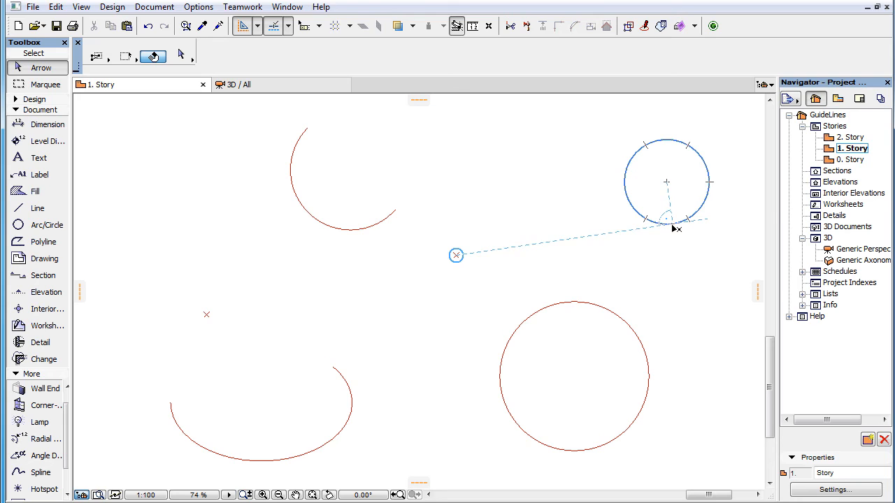
pyautogui.moveTo(607, 236)
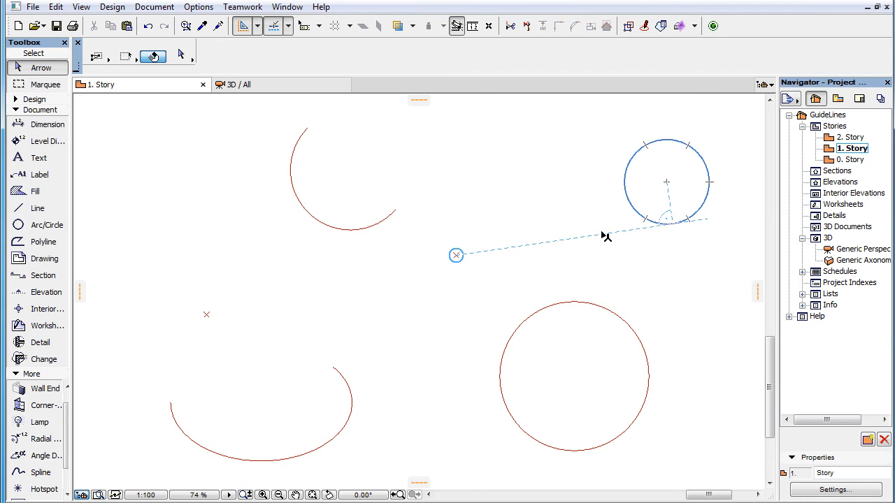
pyautogui.moveTo(598, 250)
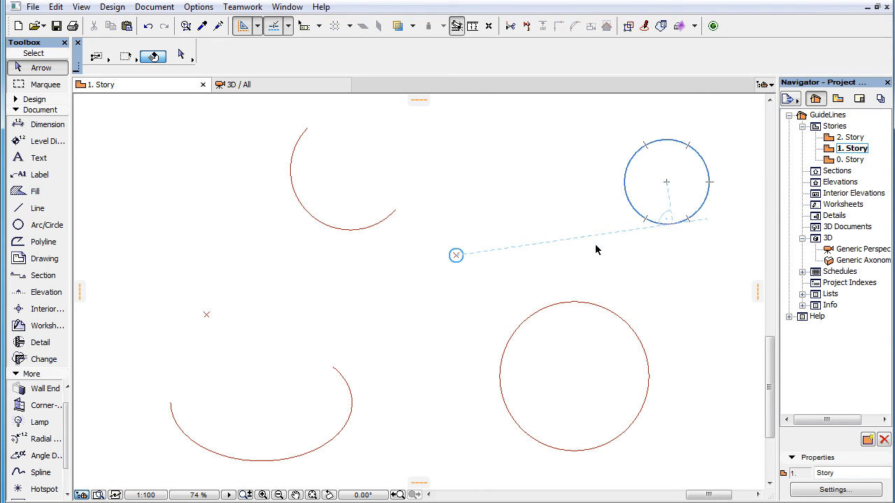
pyautogui.moveTo(616, 241)
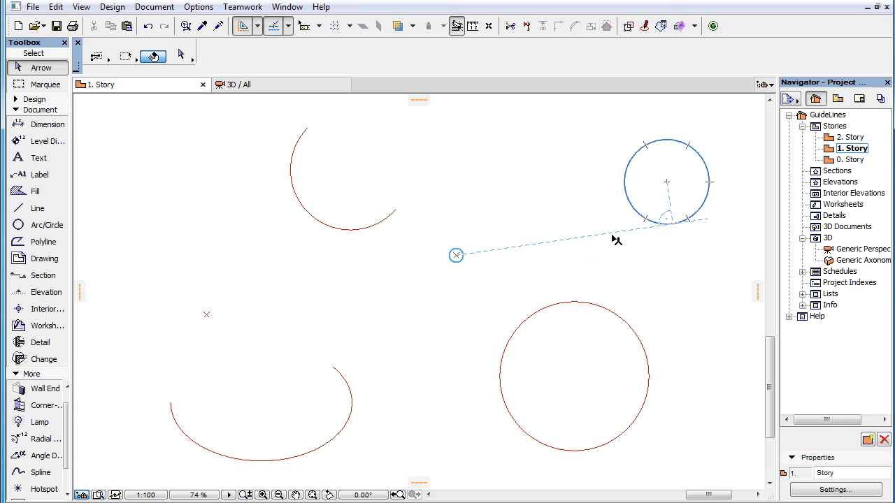
pyautogui.moveTo(677, 228)
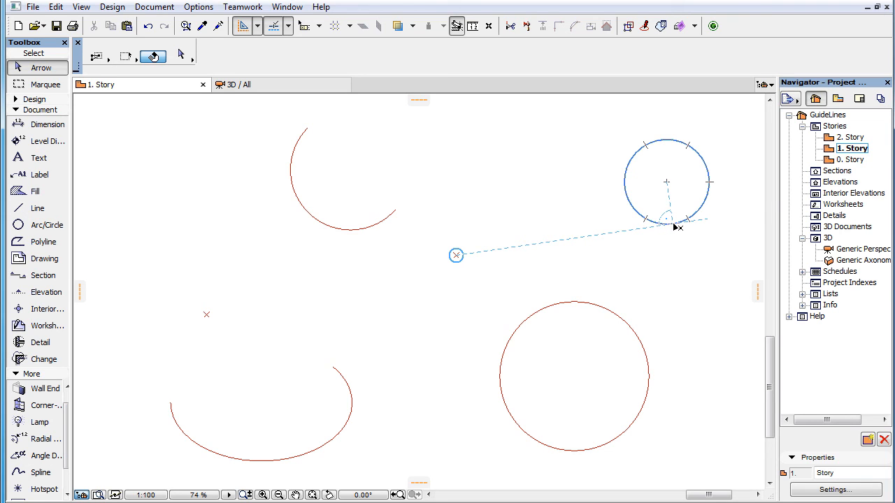